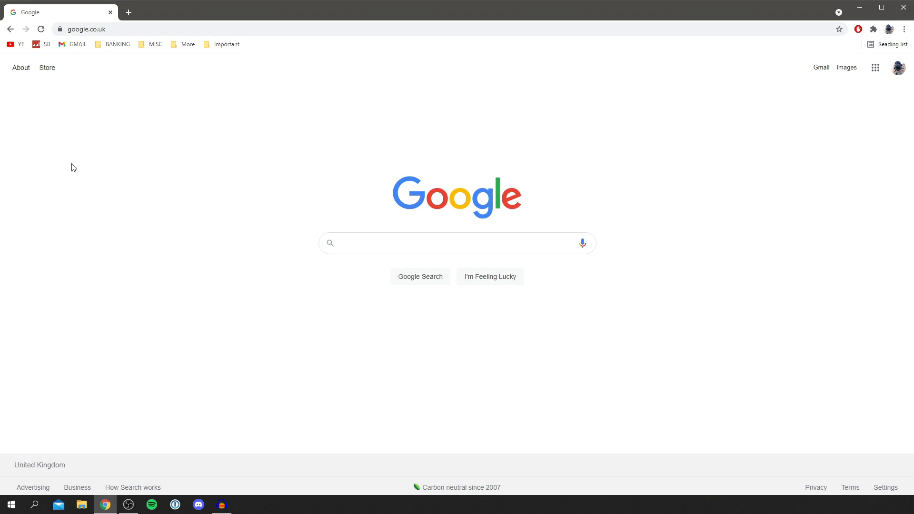
pyautogui.moveTo(118, 100)
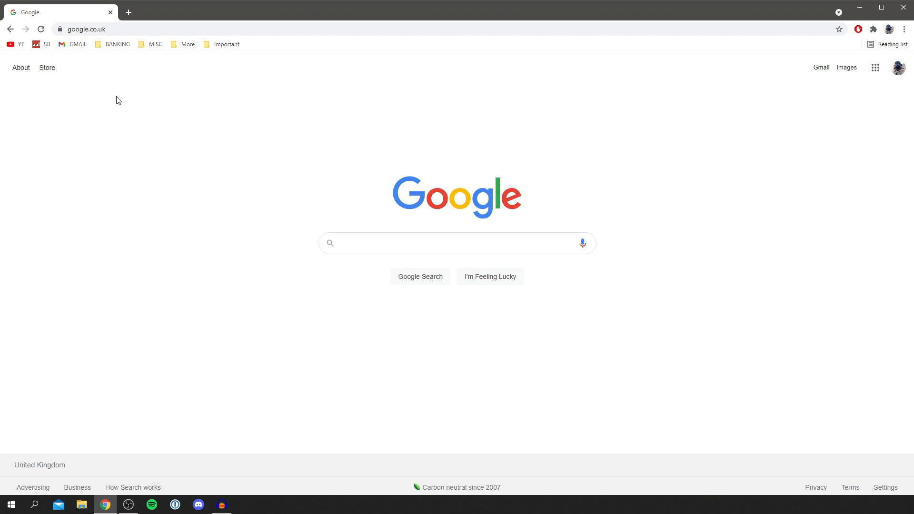
# Search Google for 'chrome extension webstore' to find the Chrome Web Store.
pyautogui.click(437, 243)
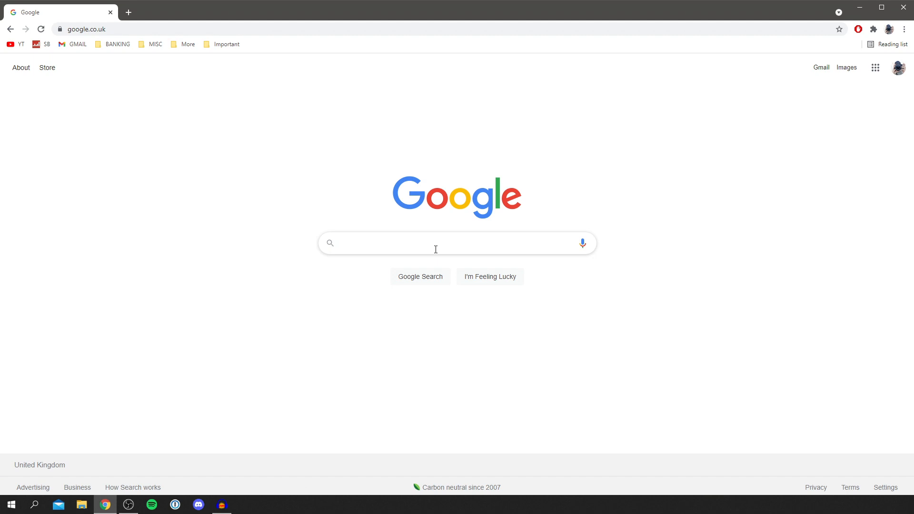
pyautogui.write('chrome extension webstore')
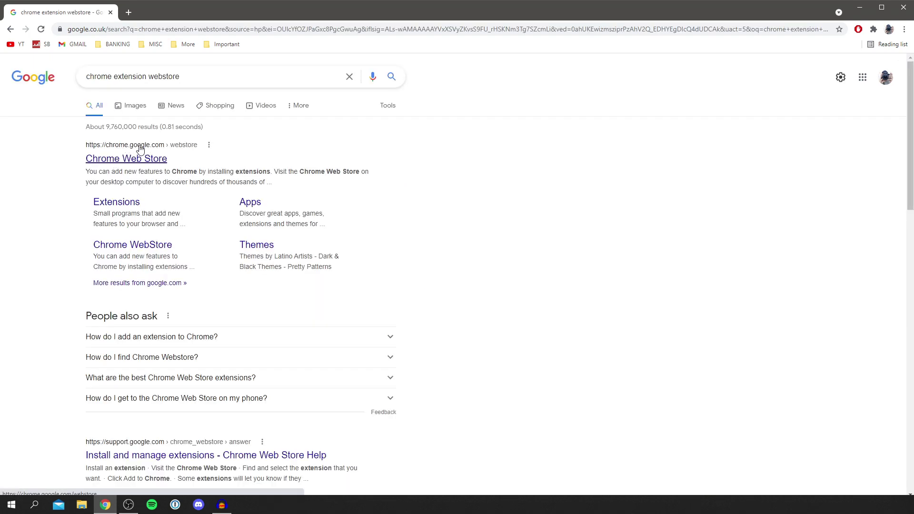
# Enter the Chrome Web Store and search it for 'block site' extensions.
pyautogui.click(125, 158)
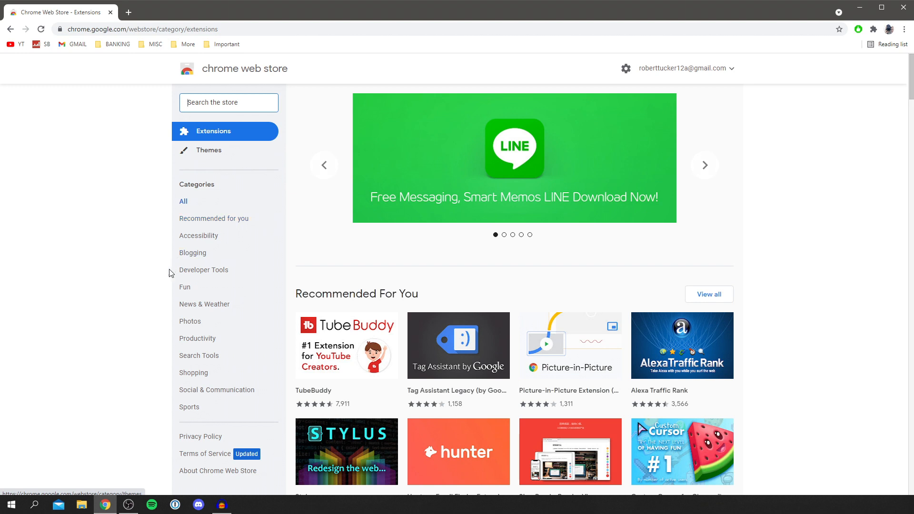
pyautogui.click(213, 103)
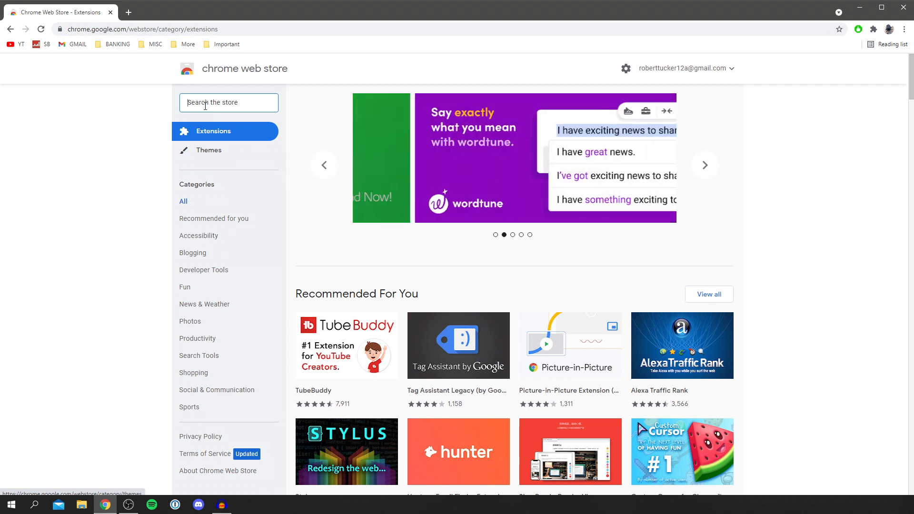
pyautogui.write('blocks')
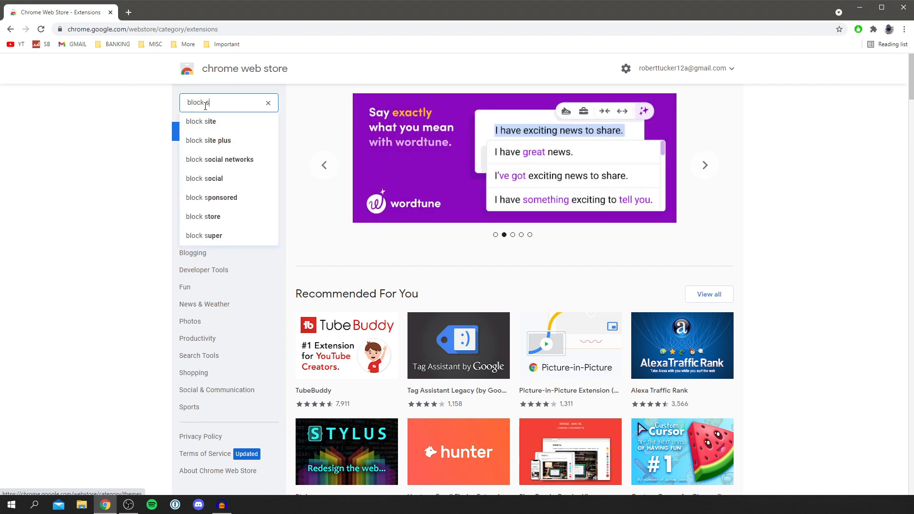
pyautogui.click(200, 122)
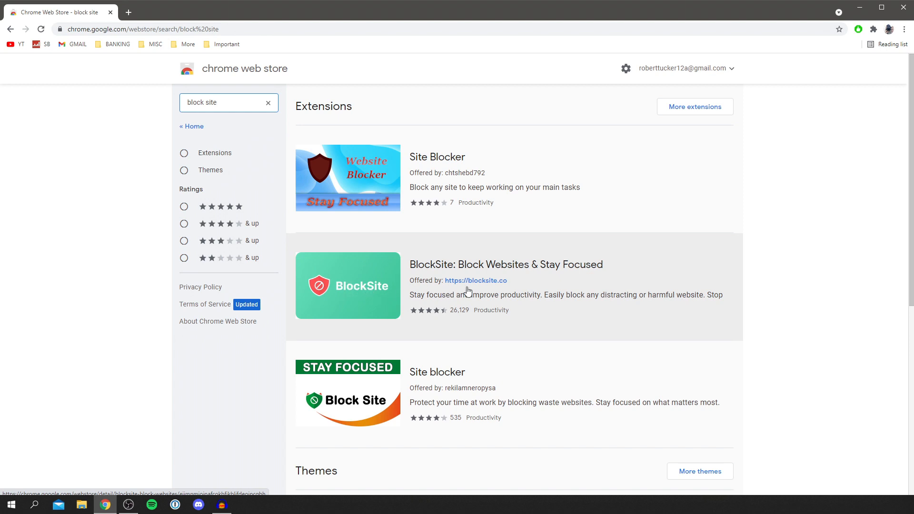
# Add the BlockSite extension to Chrome from its store listing.
pyautogui.click(507, 264)
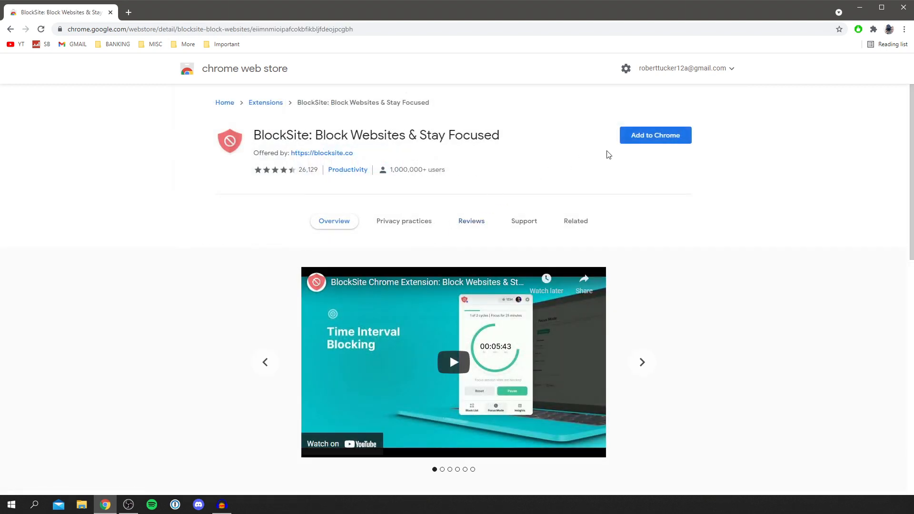
pyautogui.click(655, 136)
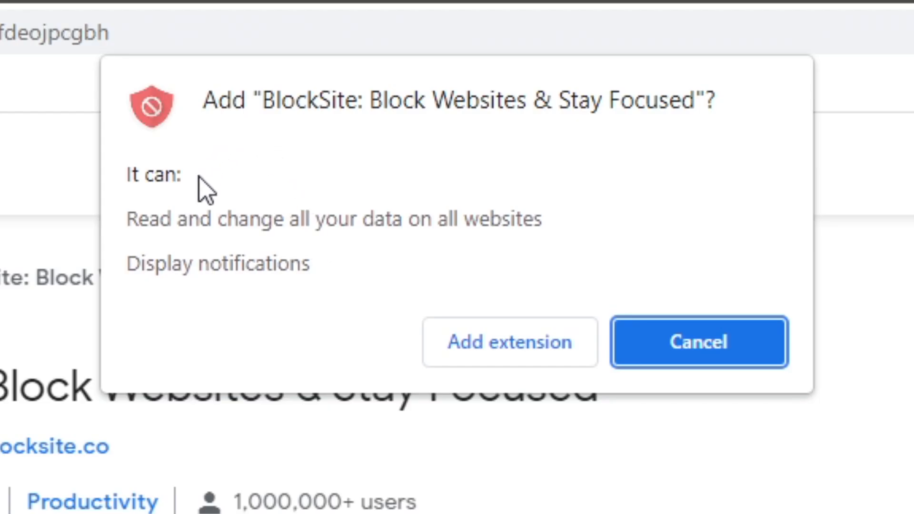
pyautogui.moveTo(202, 110)
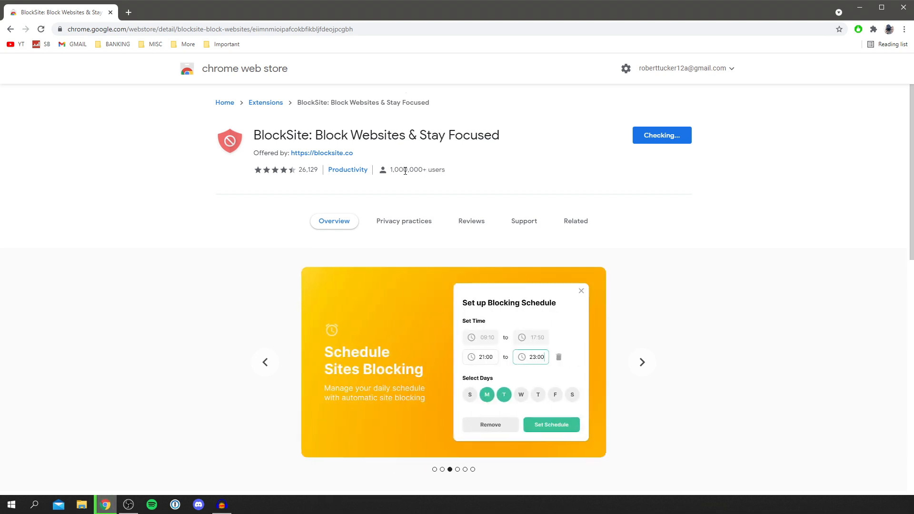
pyautogui.moveTo(429, 173)
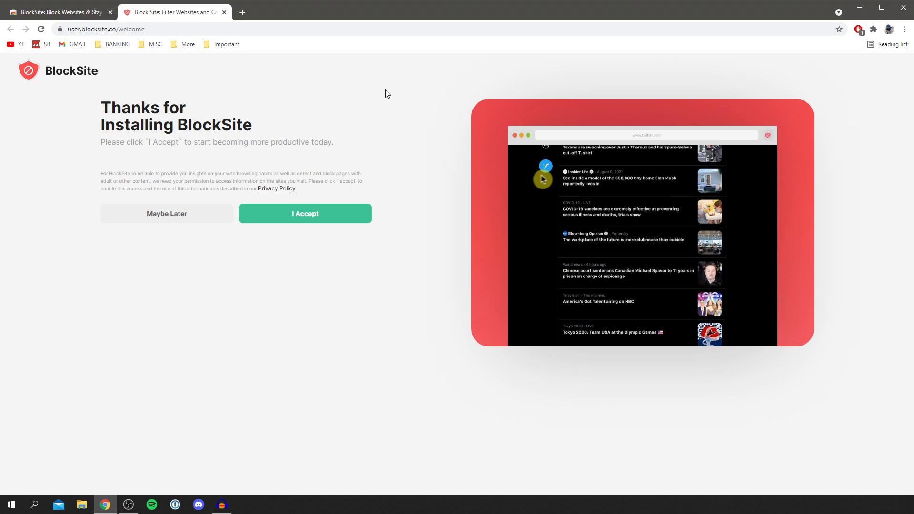
# Accept BlockSite's data request, pass the overview and skip the paid plan.
pyautogui.click(305, 214)
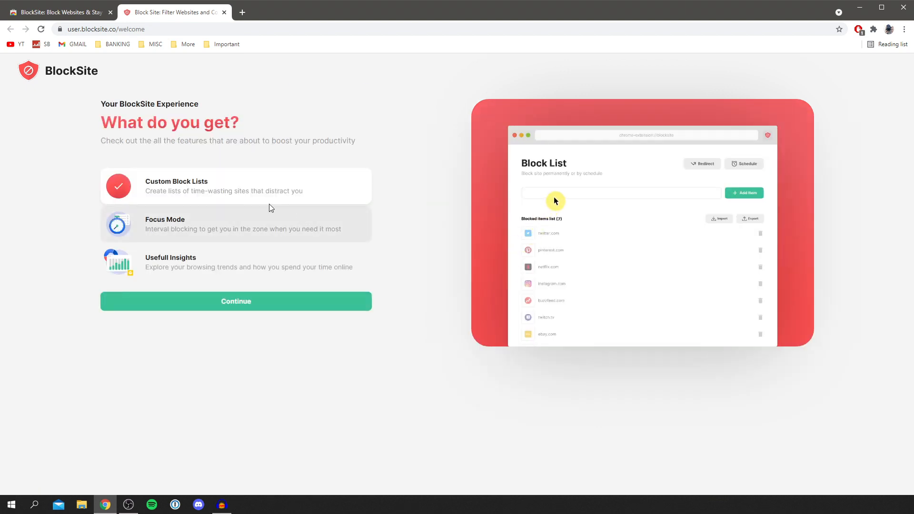
pyautogui.write('facebook')
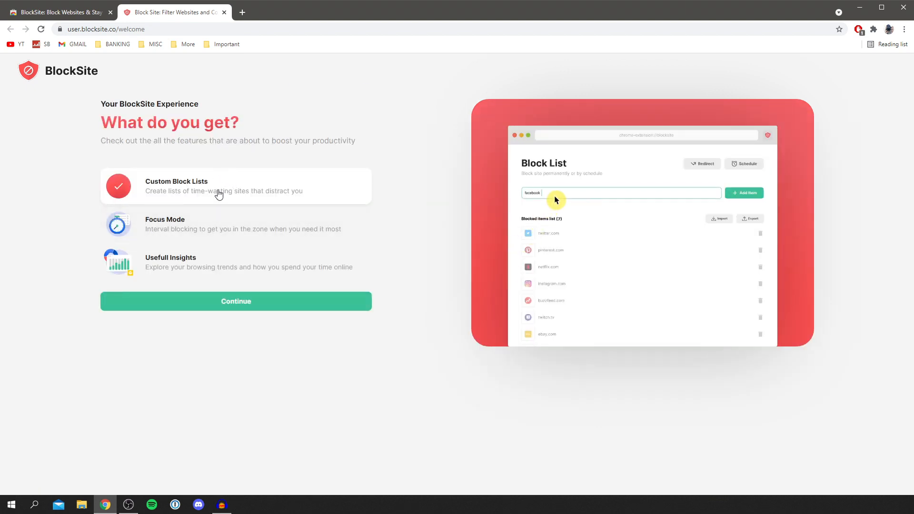
pyautogui.click(236, 300)
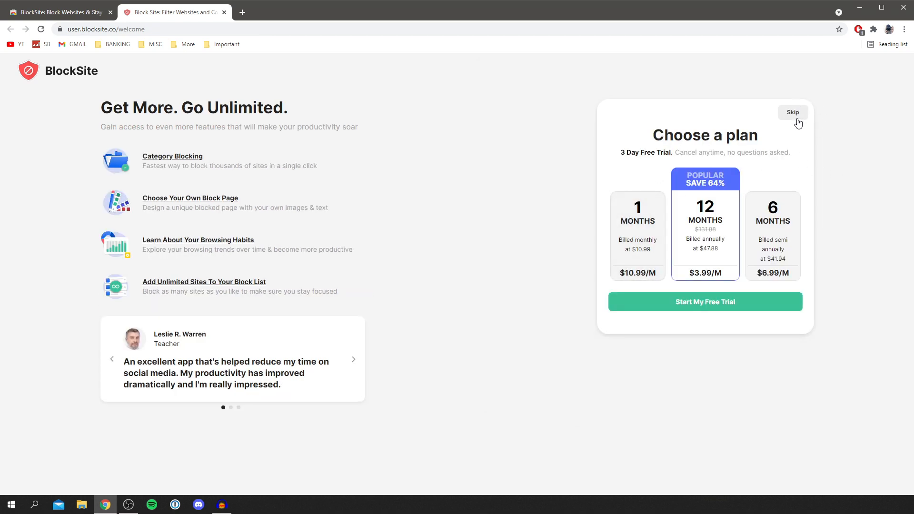
pyautogui.click(793, 112)
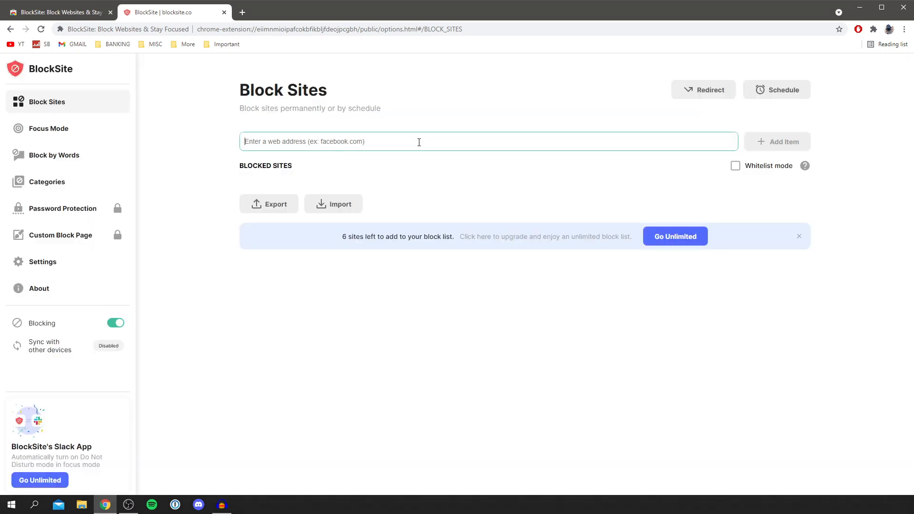
# Add youtube.com to BlockSite's block list and visit it to test the block.
pyautogui.write('youtube')
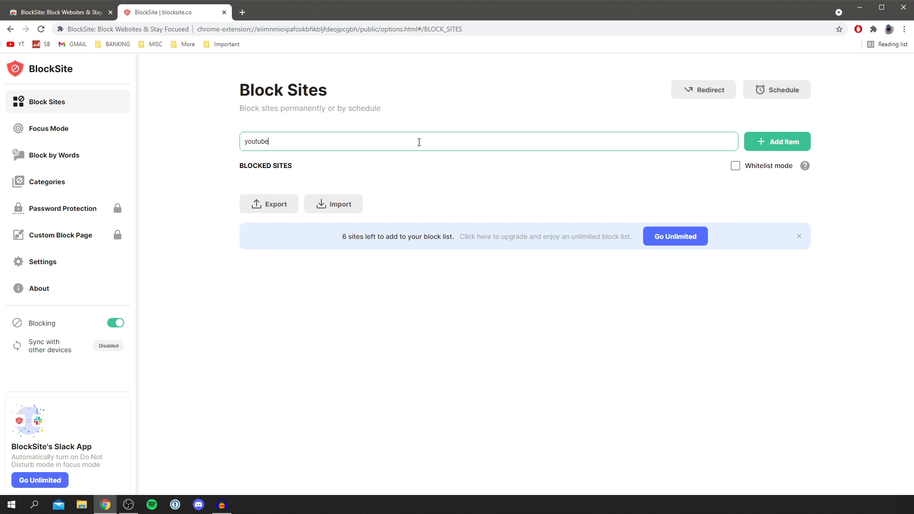
pyautogui.write('.com')
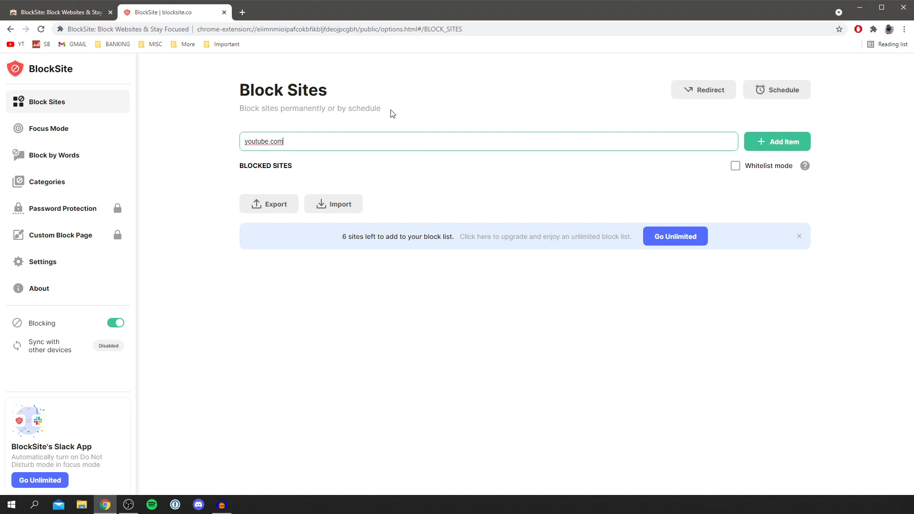
pyautogui.click(777, 141)
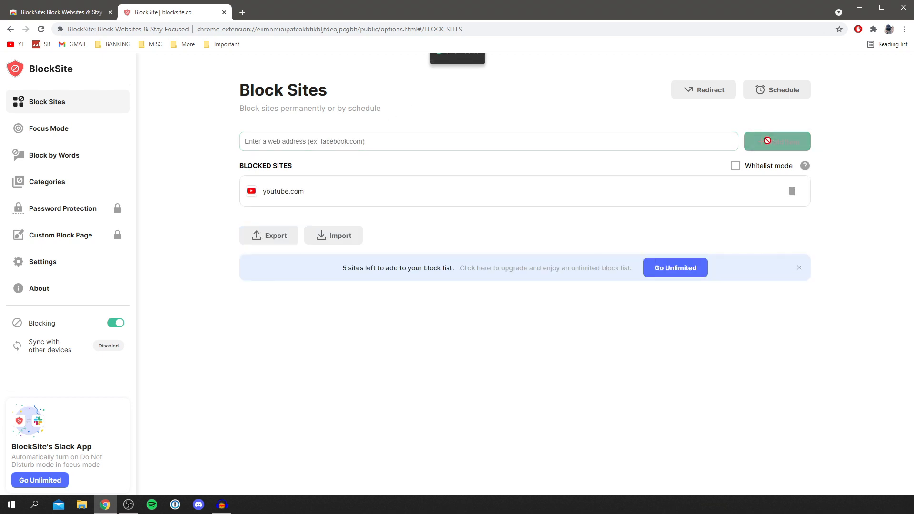
pyautogui.click(777, 141)
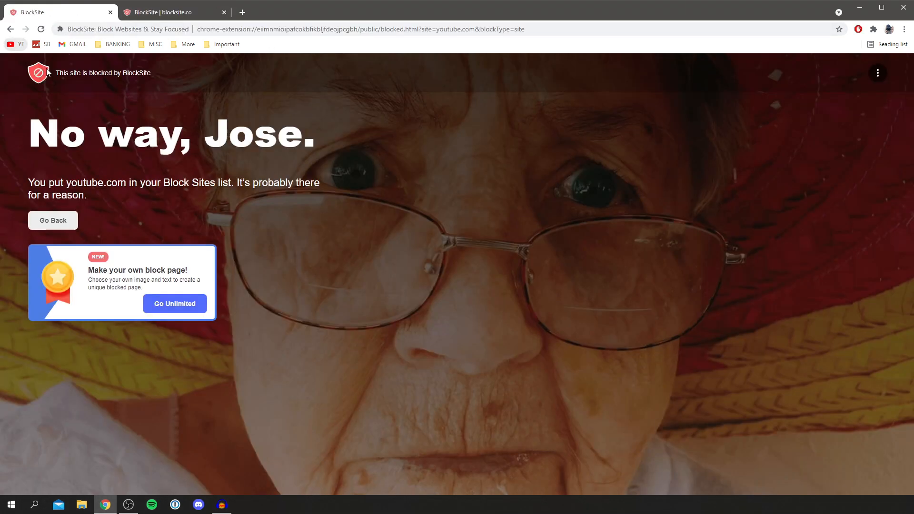
pyautogui.moveTo(275, 143)
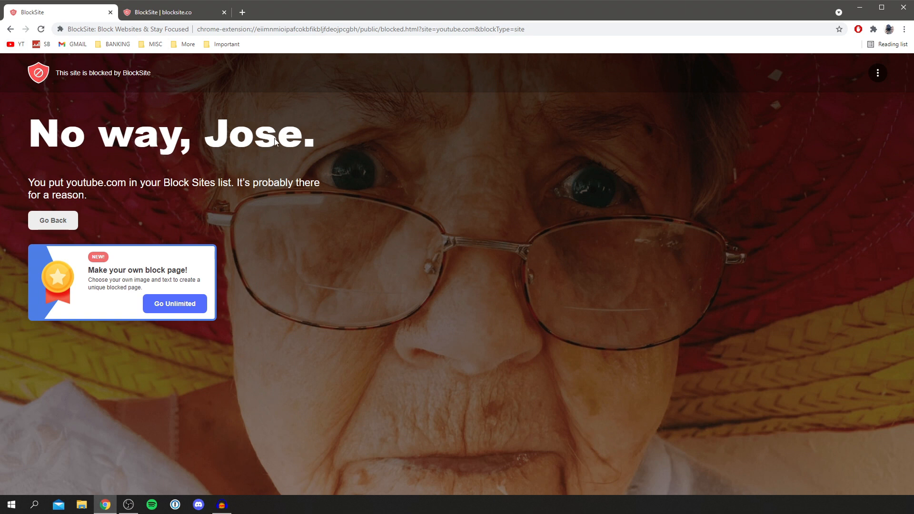
pyautogui.moveTo(115, 193)
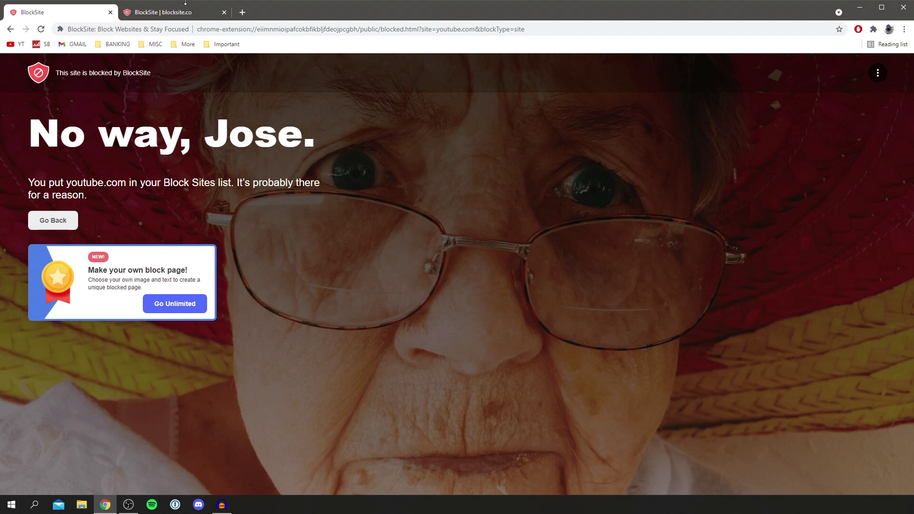
# Open a new empty tab beside the blocked YouTube page.
pyautogui.click(177, 13)
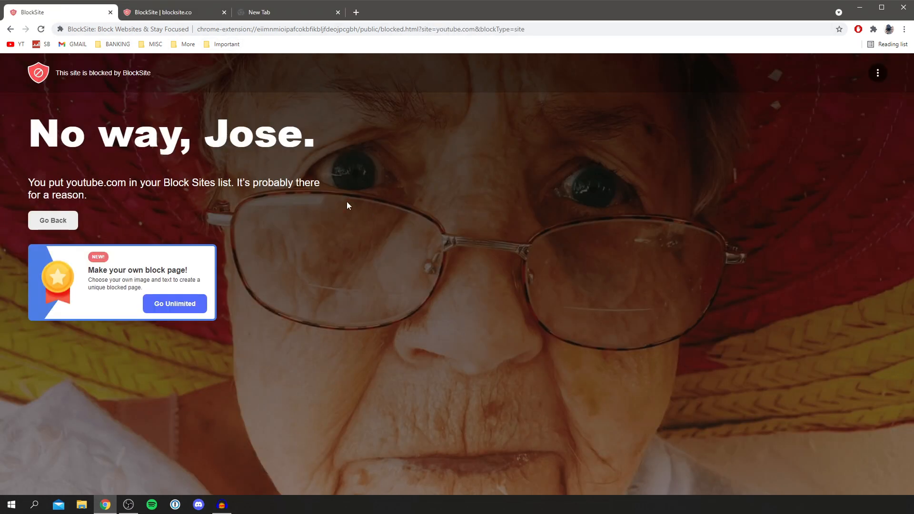
pyautogui.moveTo(874, 29)
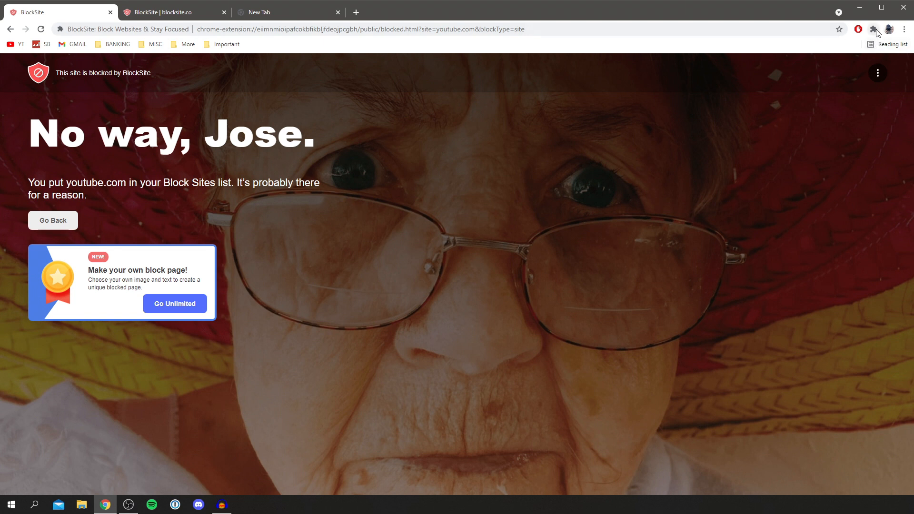
# Reach BlockSite's full settings page from its toolbar popup, listing youtube.com.
pyautogui.click(874, 29)
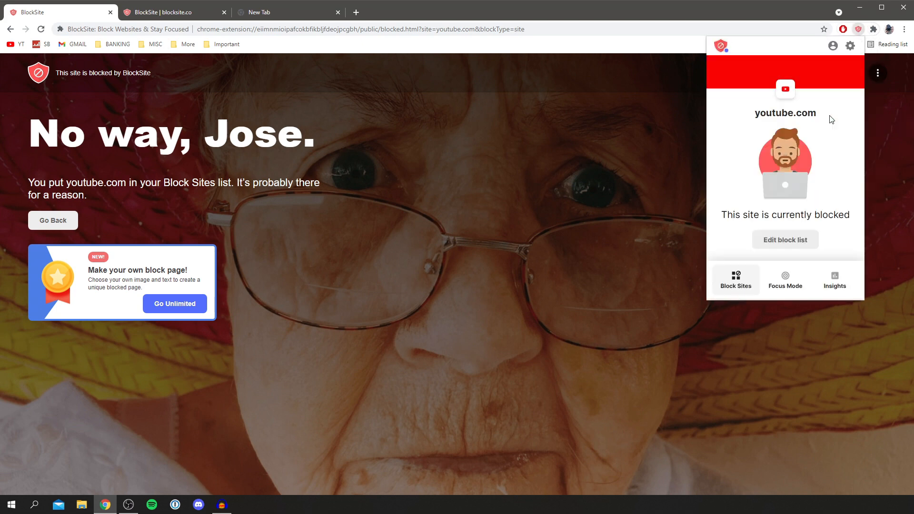
pyautogui.moveTo(813, 157)
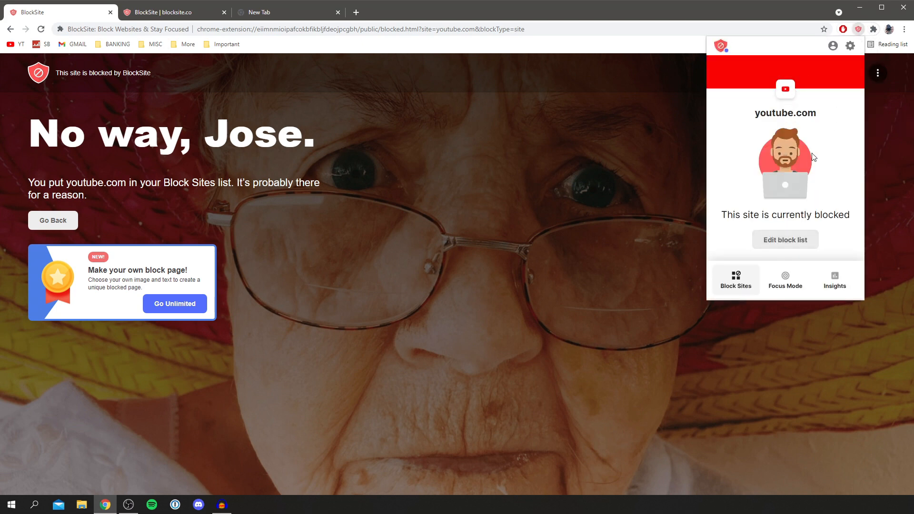
pyautogui.moveTo(850, 46)
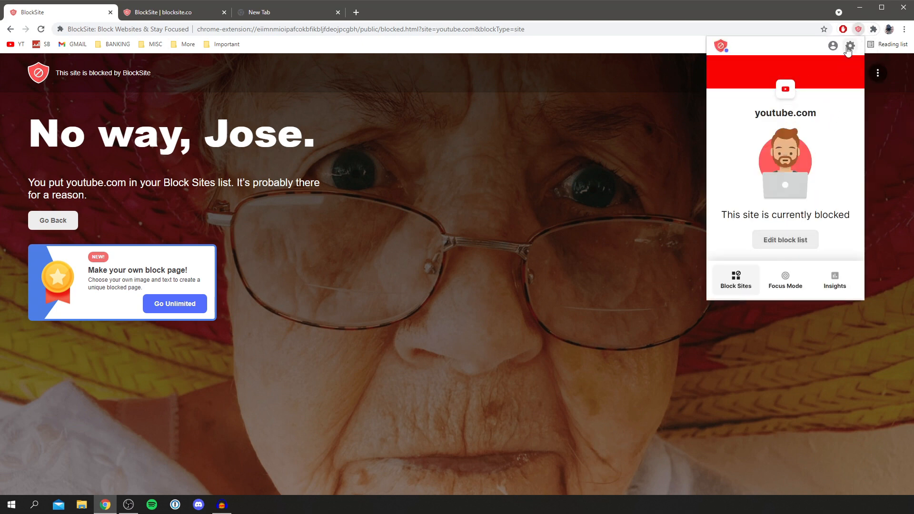
pyautogui.click(785, 240)
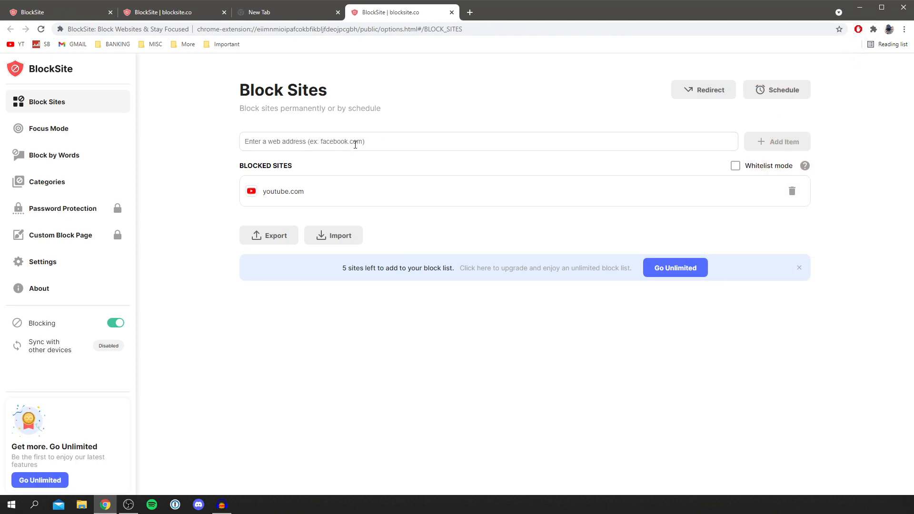